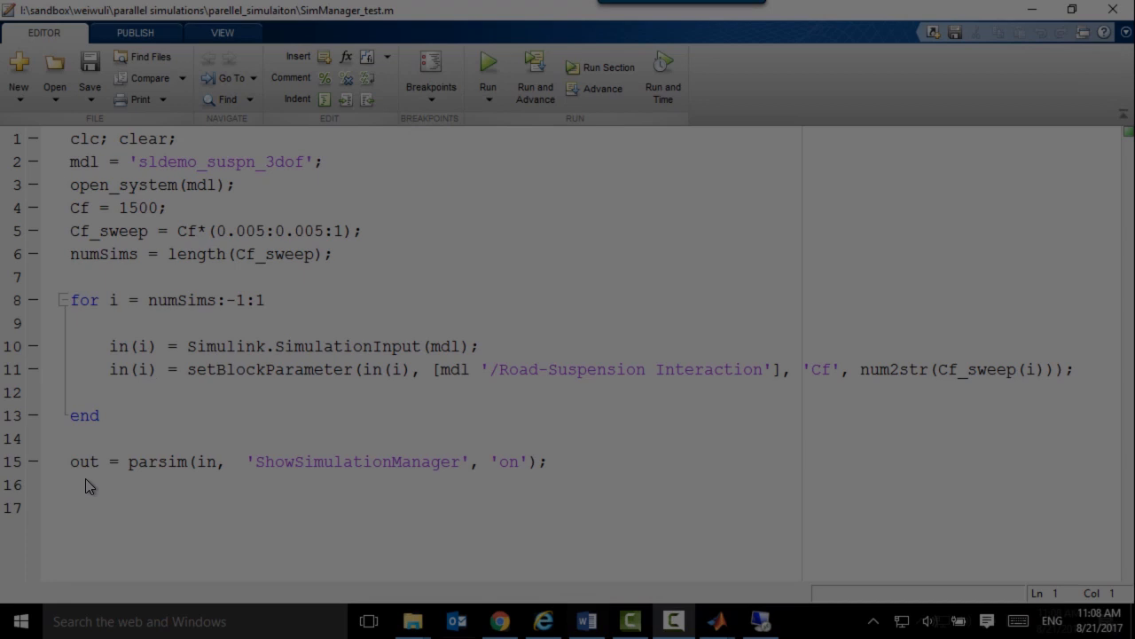
Run the damping-sweep script with parsim's 'ShowSimulationManager' set to 'on'.
{"action": "double_click", "coordinate": [355, 462]}
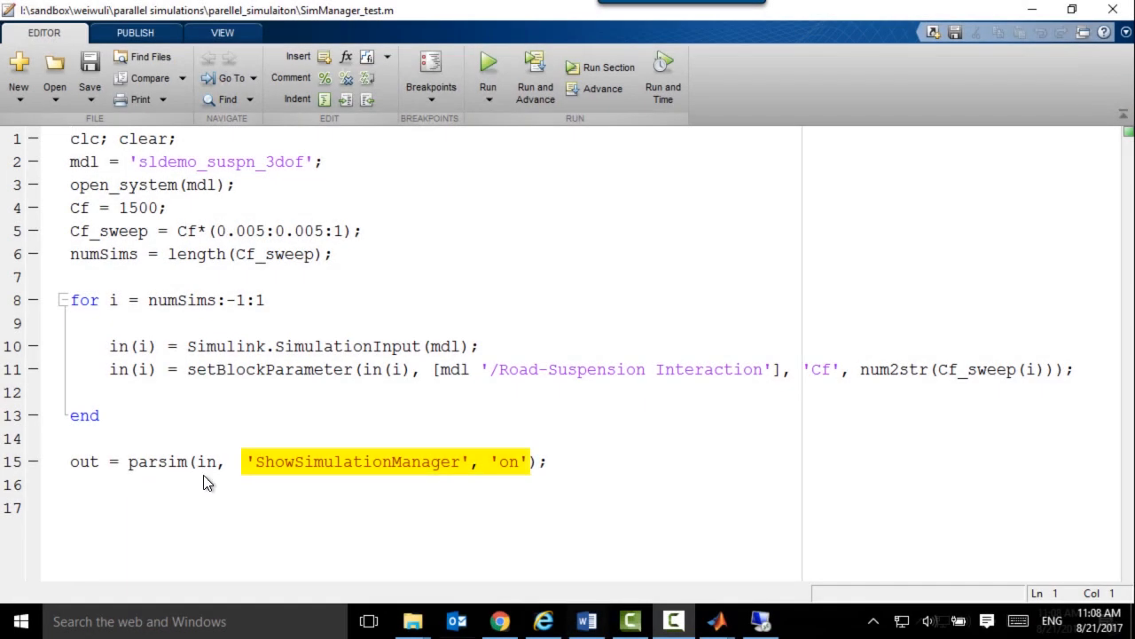
{"action": "mouse_move", "coordinate": [532, 483]}
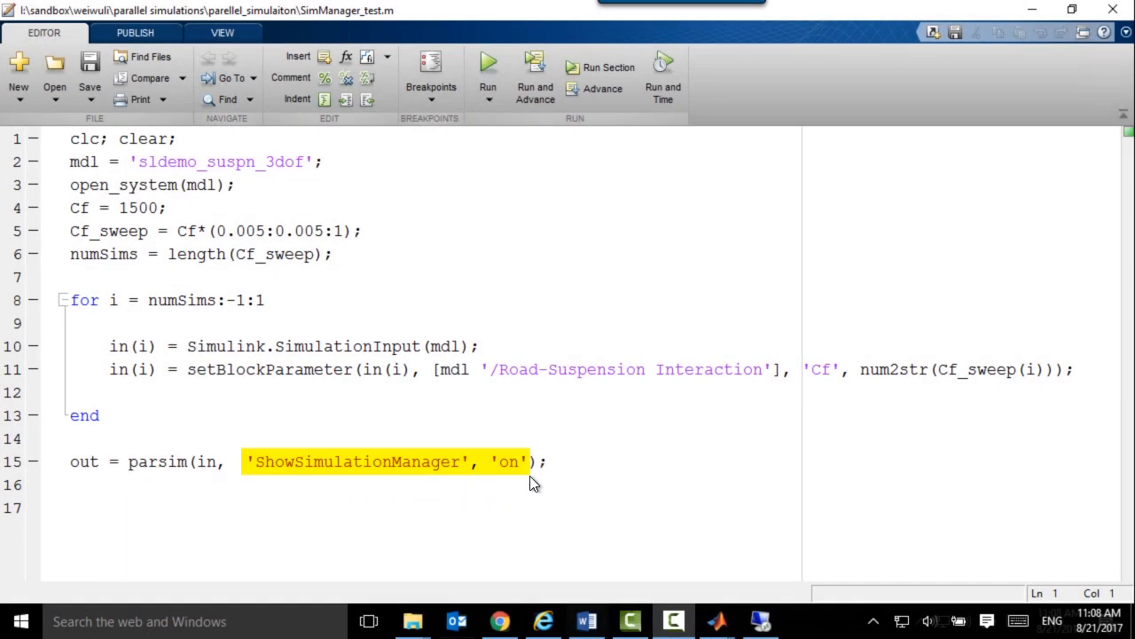
{"action": "mouse_move", "coordinate": [546, 485]}
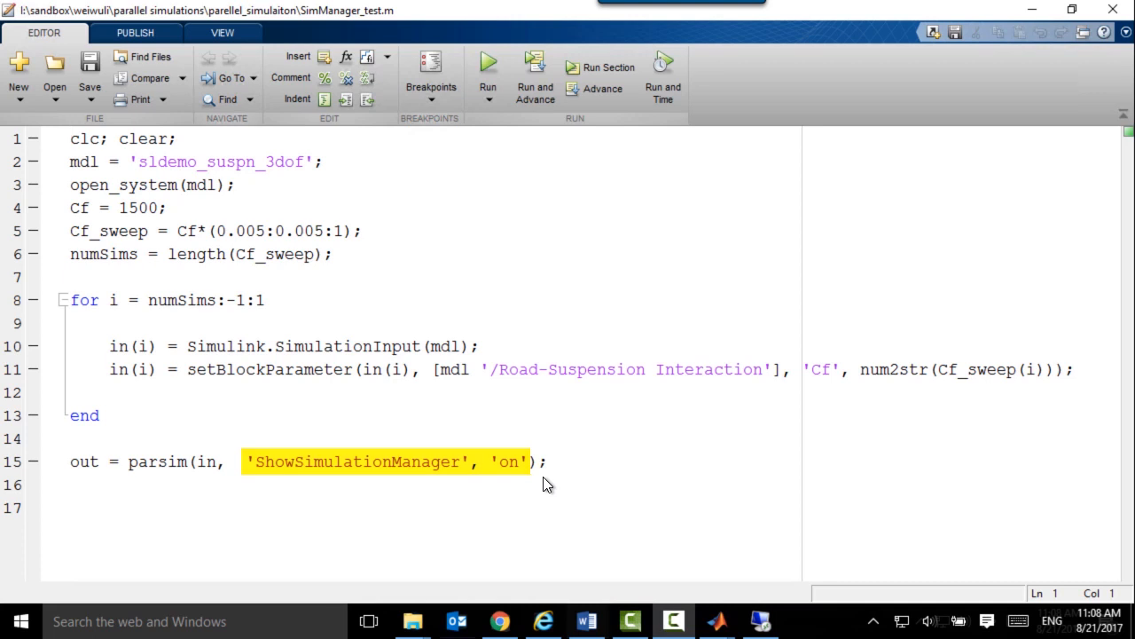
{"action": "left_click", "coordinate": [488, 62]}
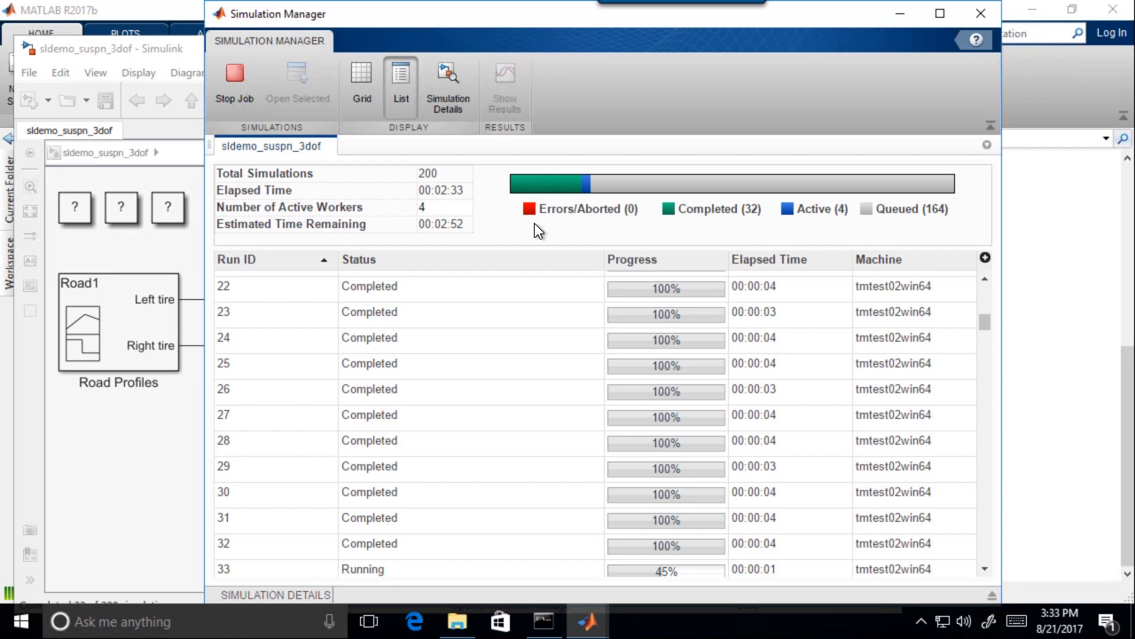
View the 200 runs as a grid of tiles and show details for the chosen run.
{"action": "left_click", "coordinate": [361, 80]}
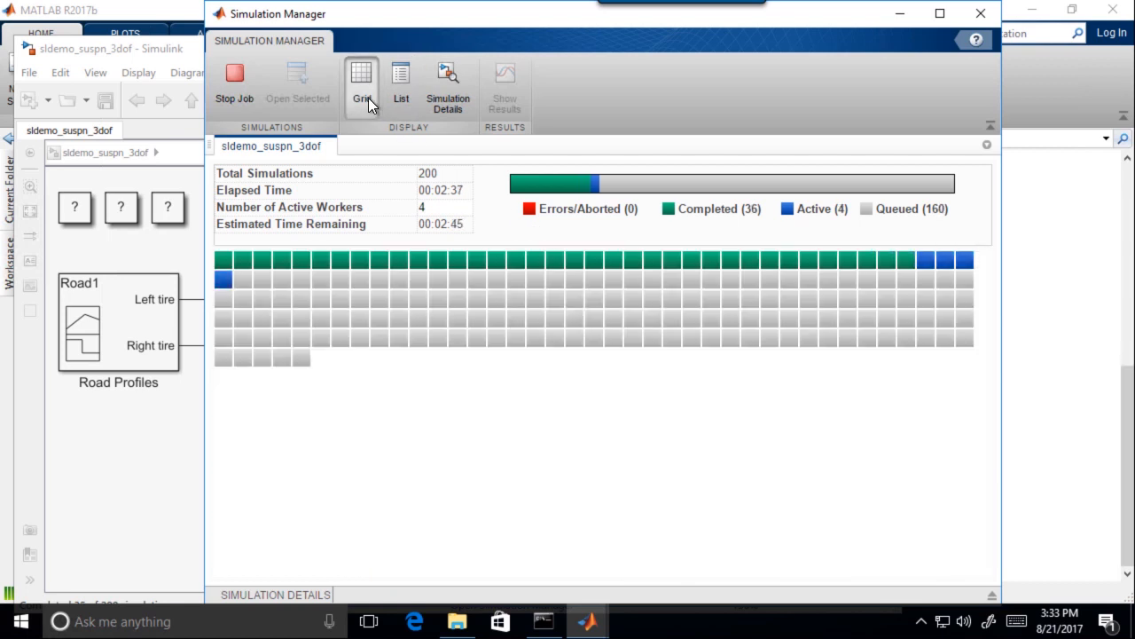
{"action": "mouse_move", "coordinate": [448, 84]}
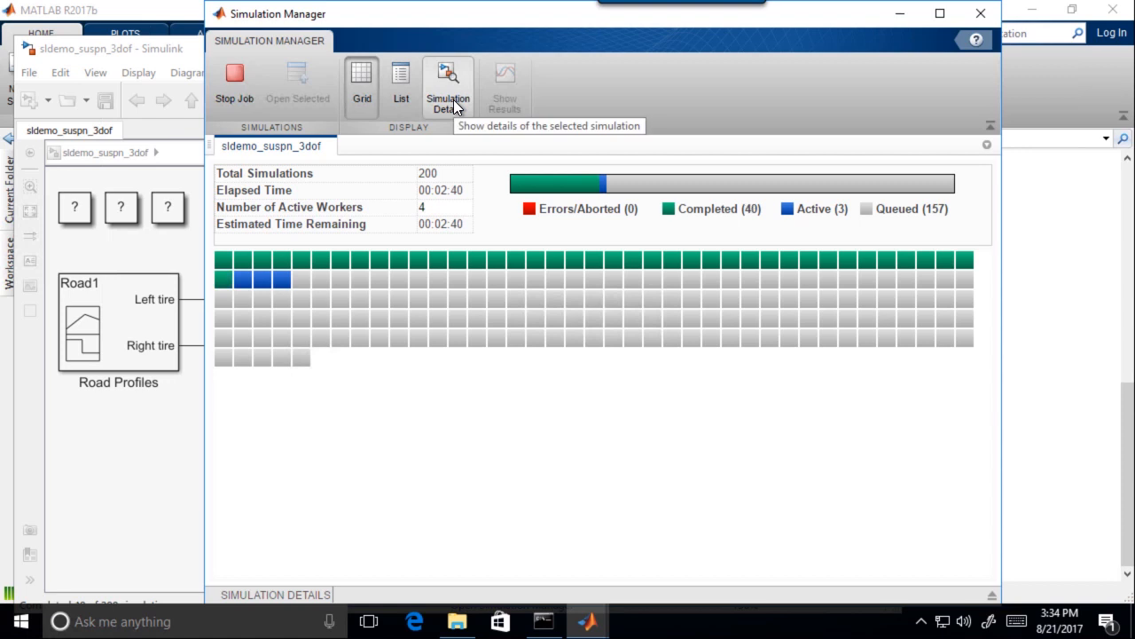
{"action": "left_click", "coordinate": [448, 84]}
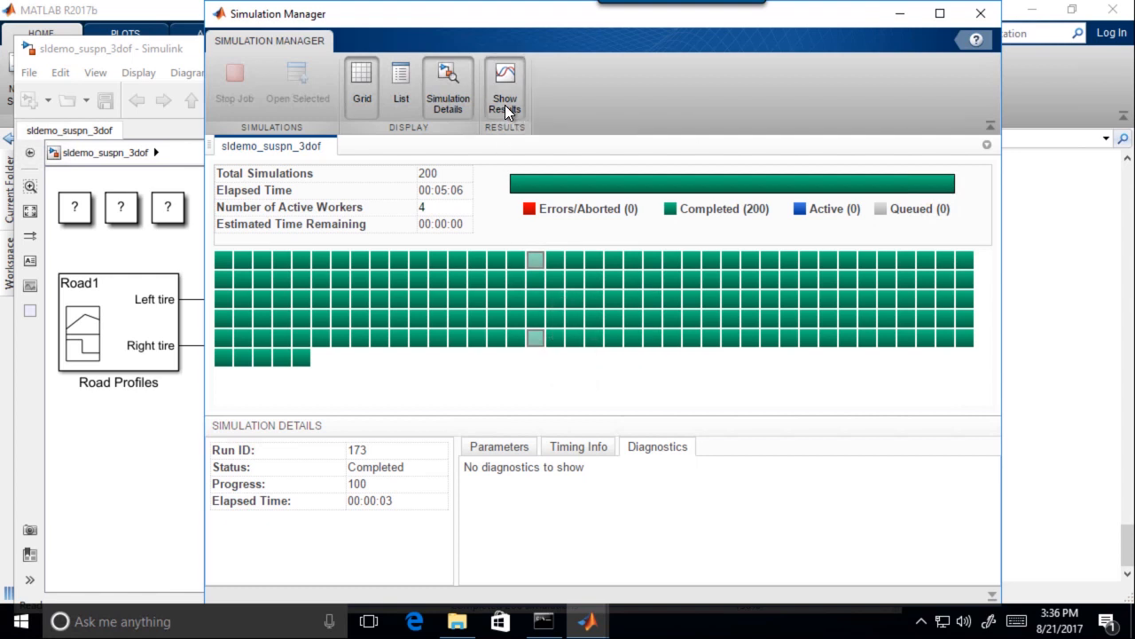
Show results for run 173 in the Simulation Data Inspector and check its vertical_disp signal.
{"action": "left_click", "coordinate": [504, 84]}
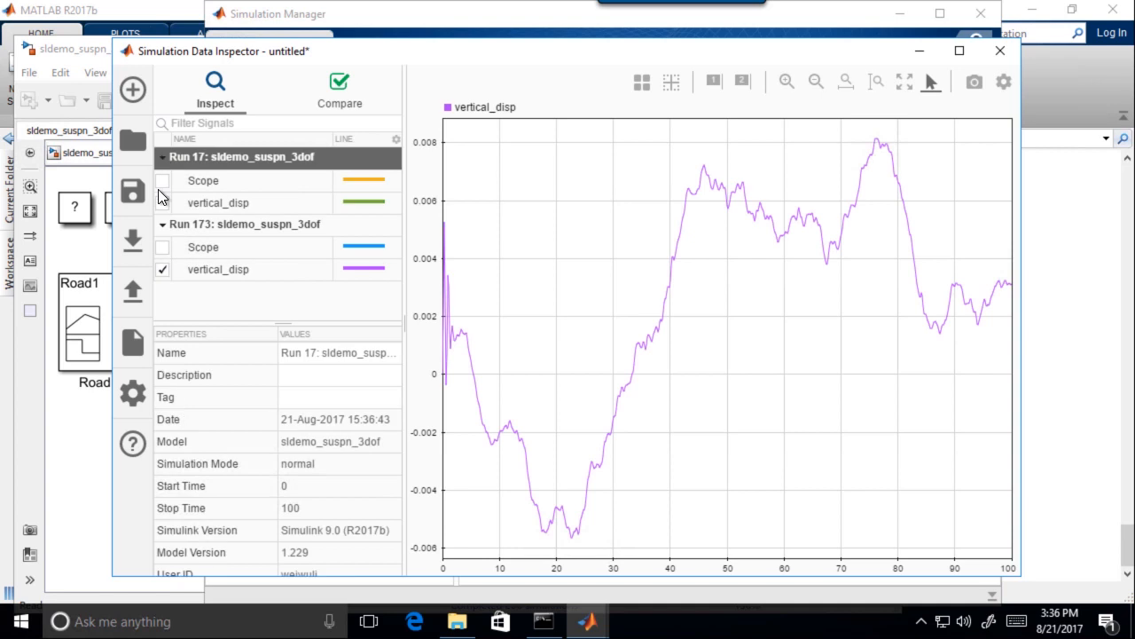
{"action": "left_click", "coordinate": [162, 202]}
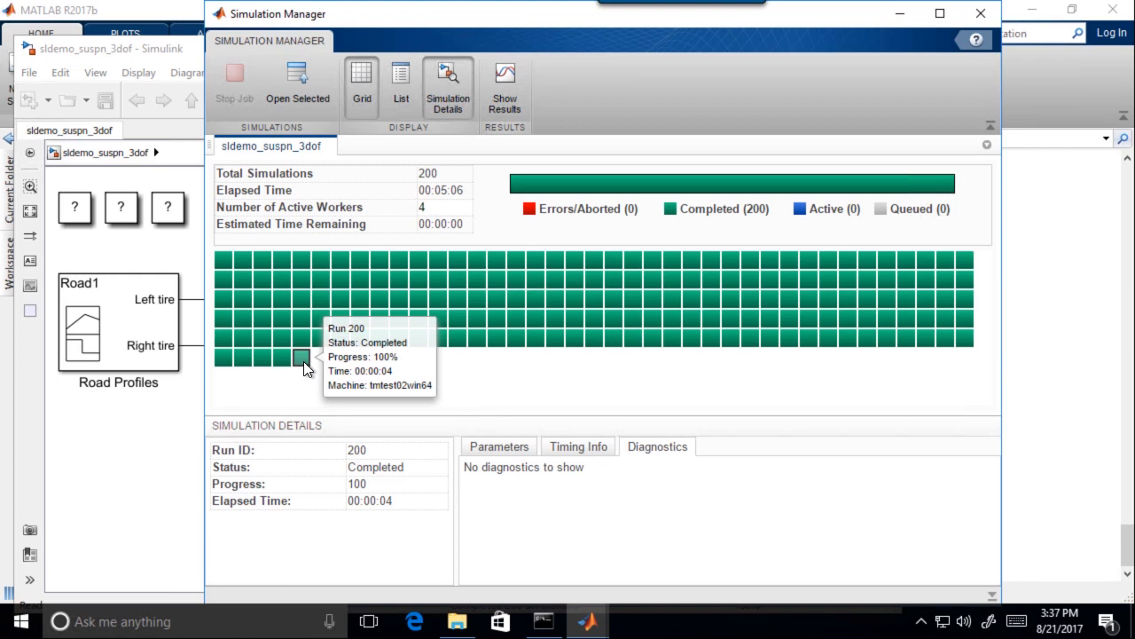
{"action": "mouse_move", "coordinate": [311, 117]}
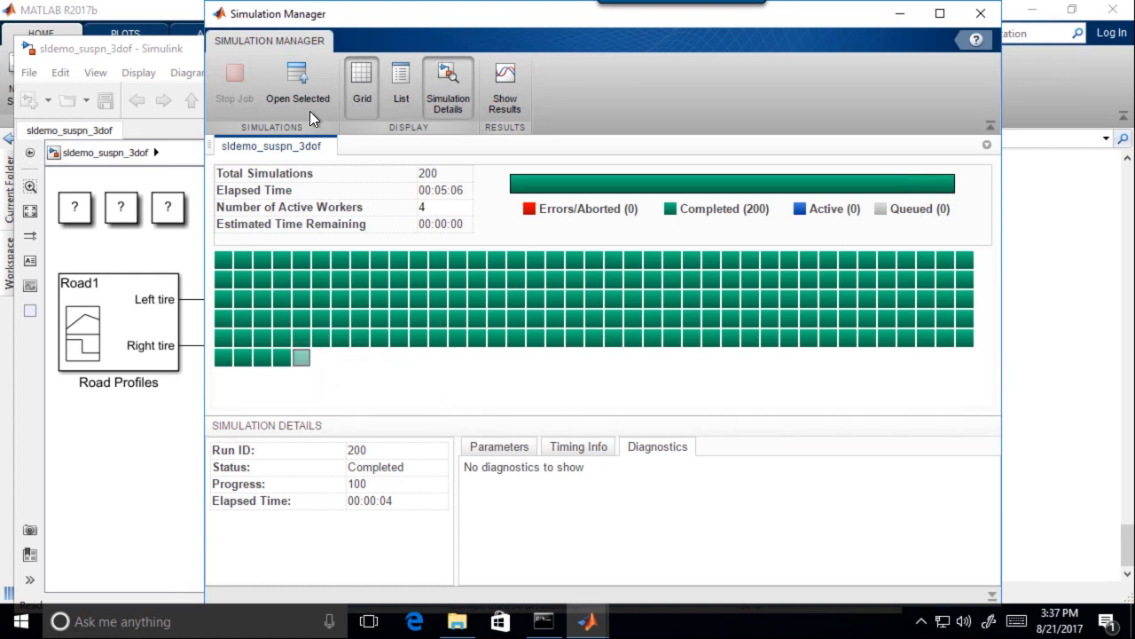
{"action": "mouse_move", "coordinate": [298, 93]}
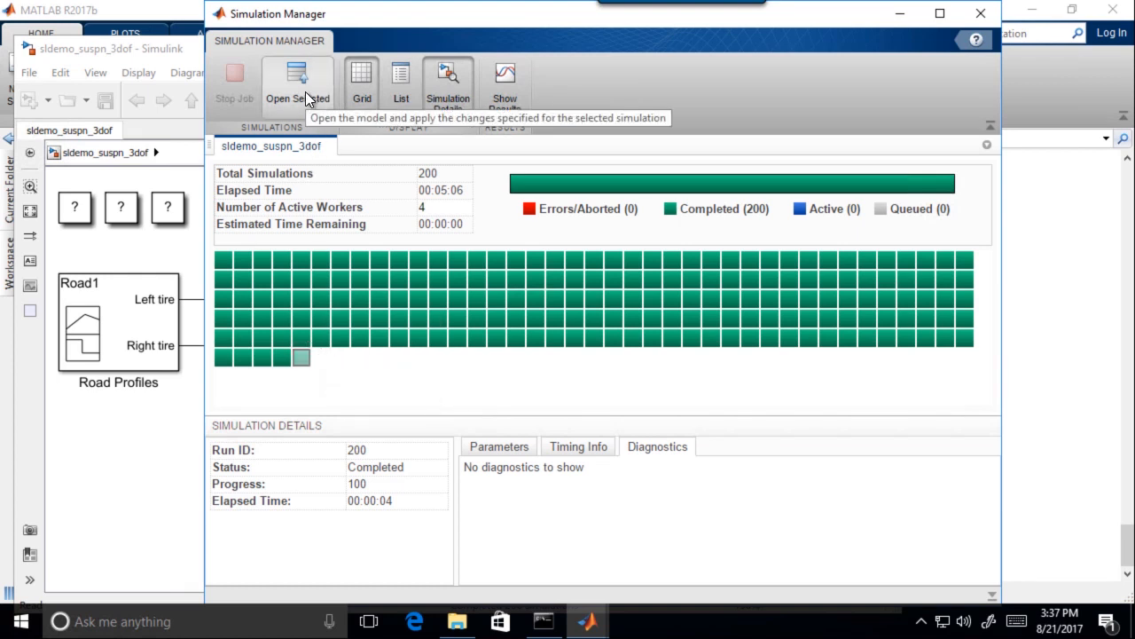
Reopen sldemo_suspn_3dof with run 200's settings applied and start its simulation.
{"action": "left_click", "coordinate": [297, 84]}
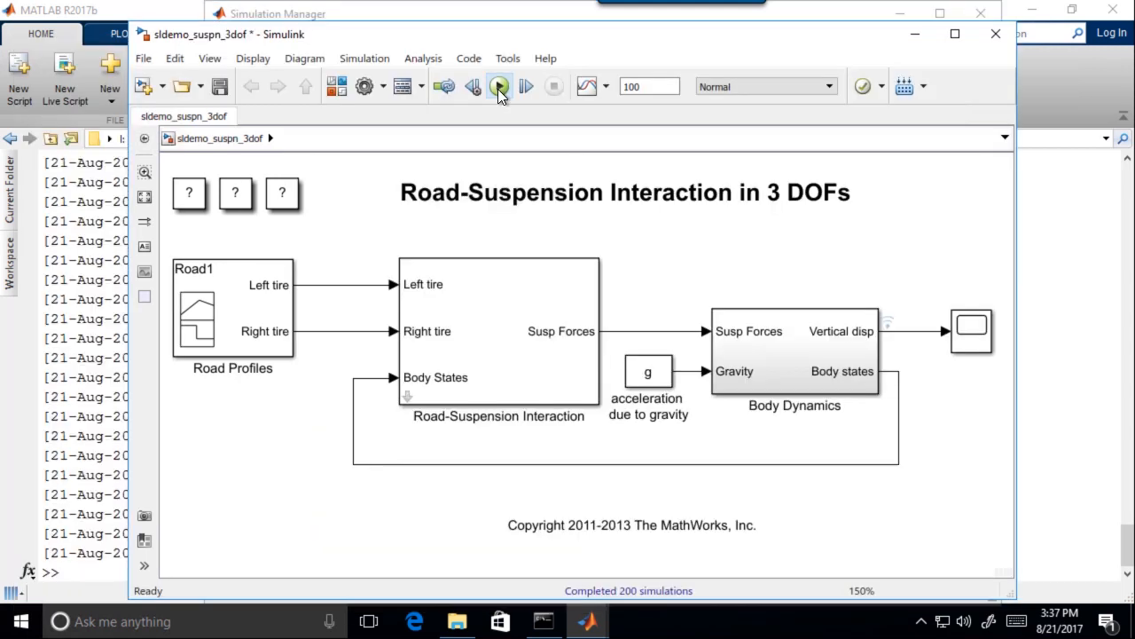
{"action": "left_click", "coordinate": [499, 86]}
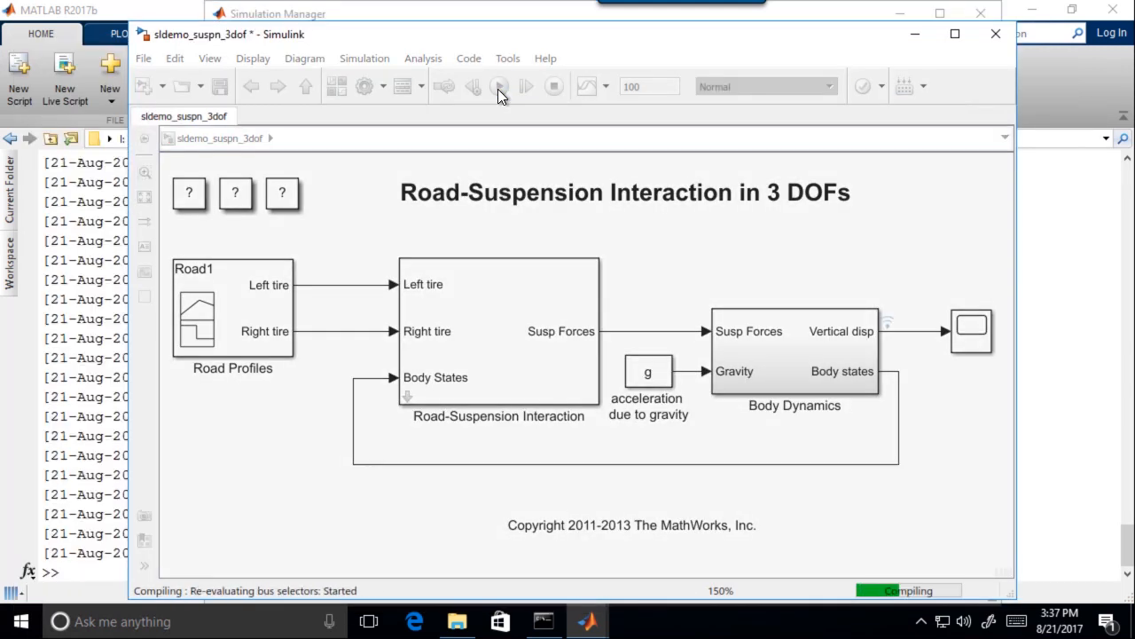